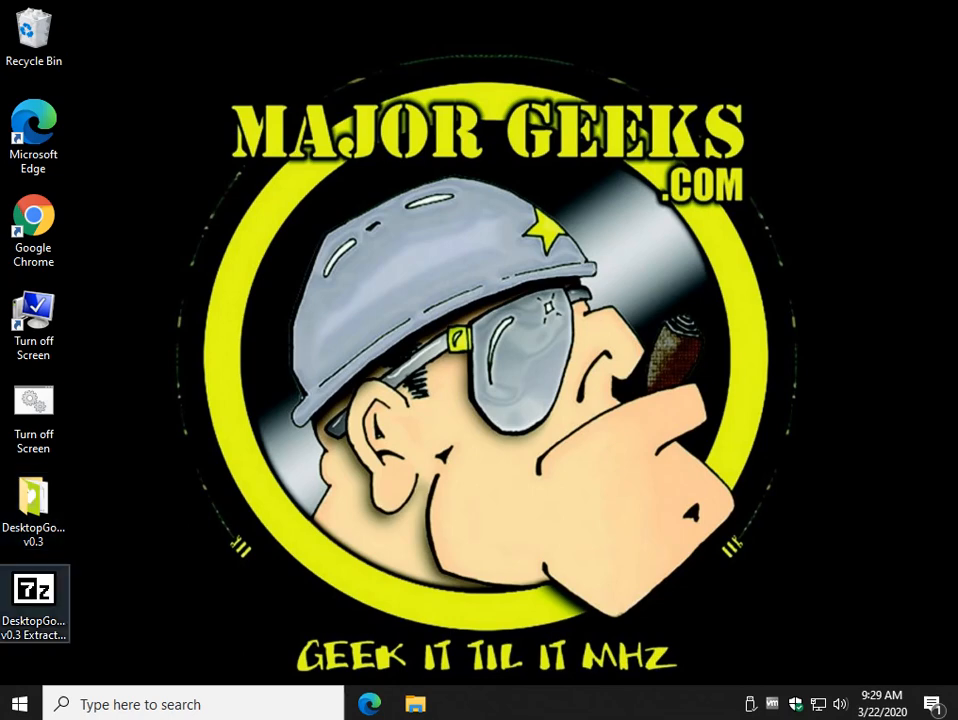
Run the DesktopGoose v0.3 self-extractor and extract it to the Desktop folder
left_click(34, 596)
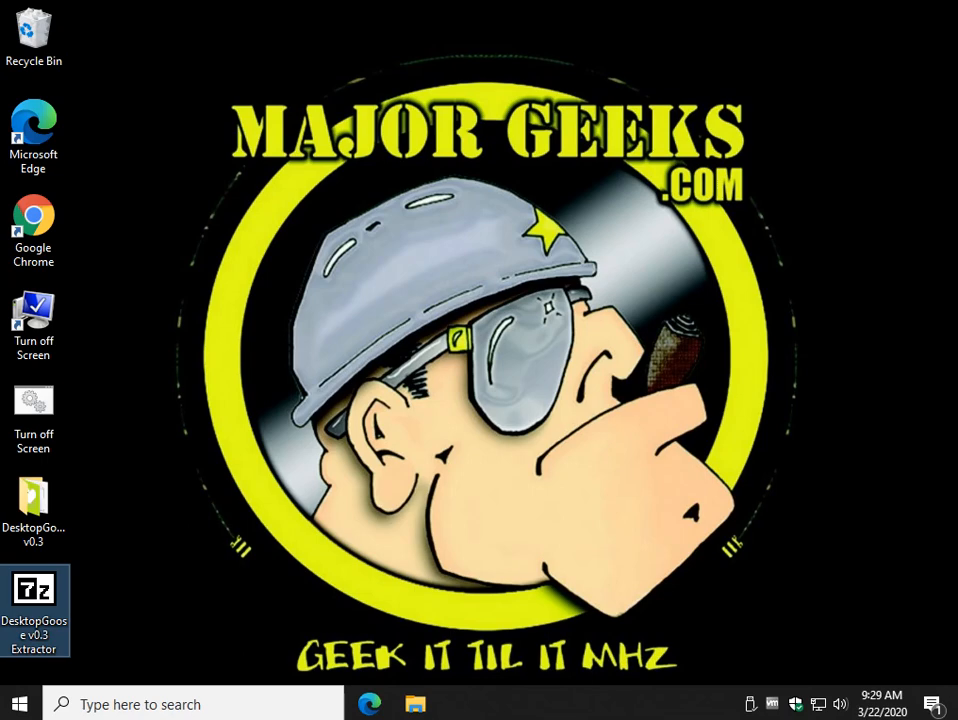
double_click(34, 590)
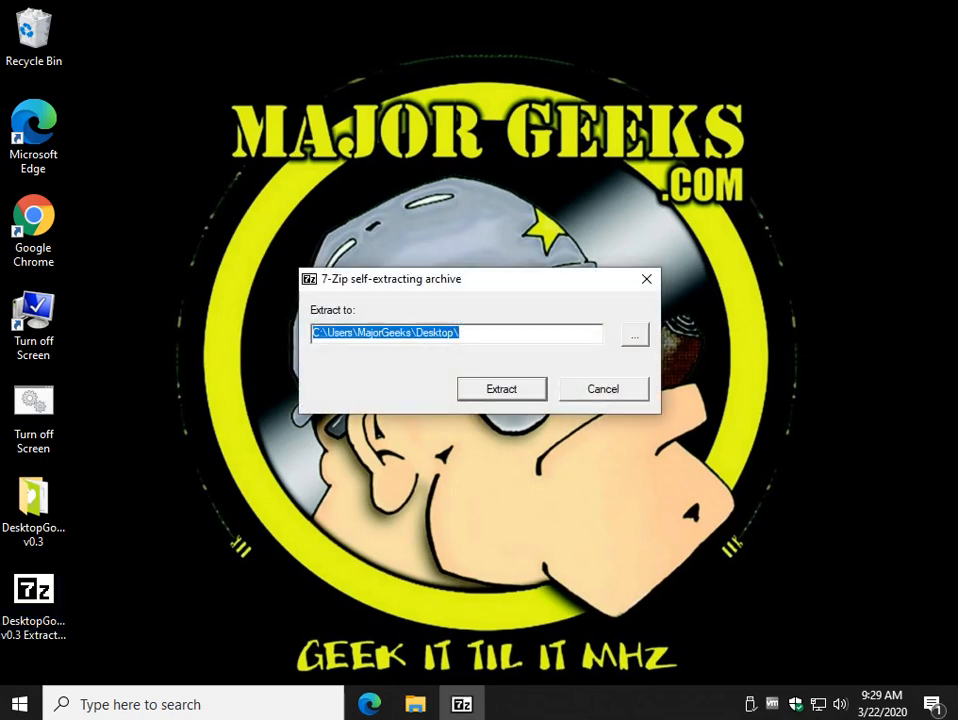
left_click(634, 334)
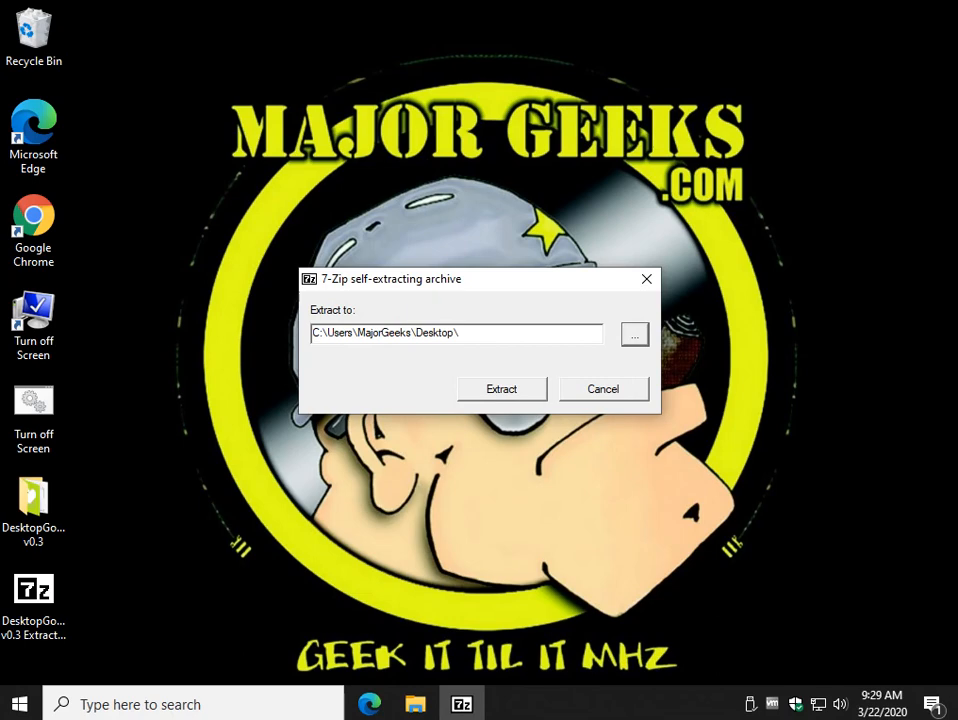
left_click(502, 388)
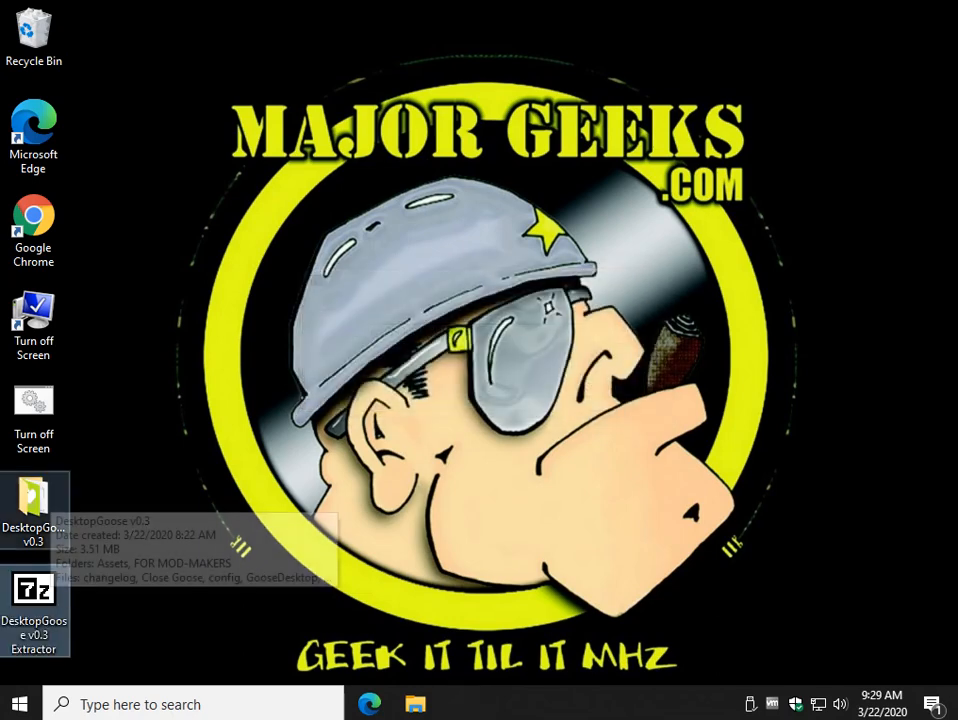
Launch GooseDesktop from the extracted DesktopGoose v0.3 folder so the goose appears
double_click(34, 508)
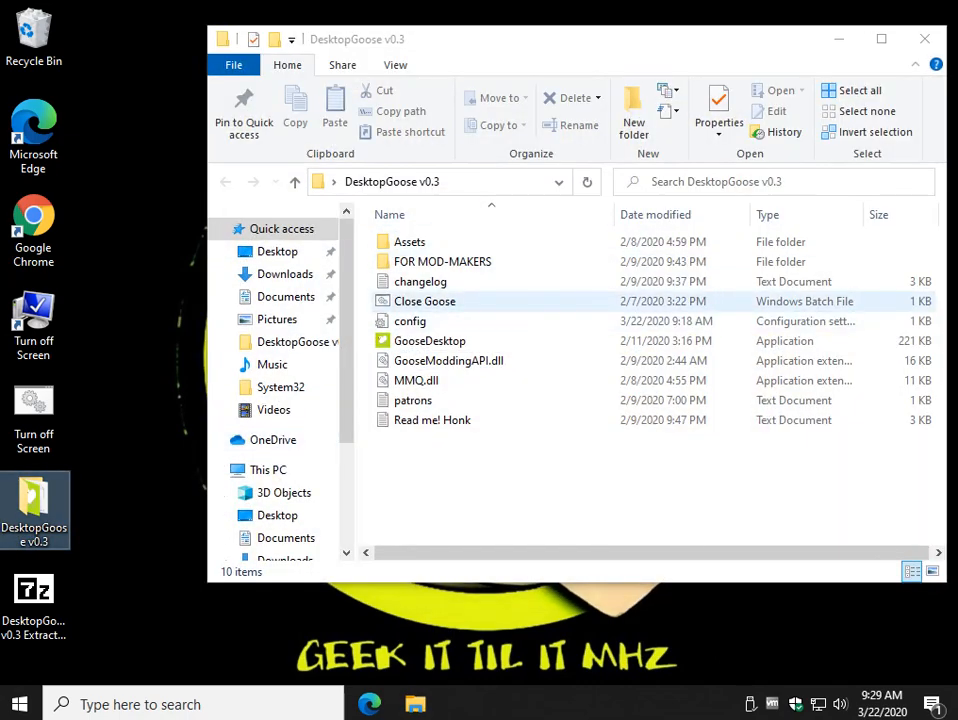
left_click(428, 340)
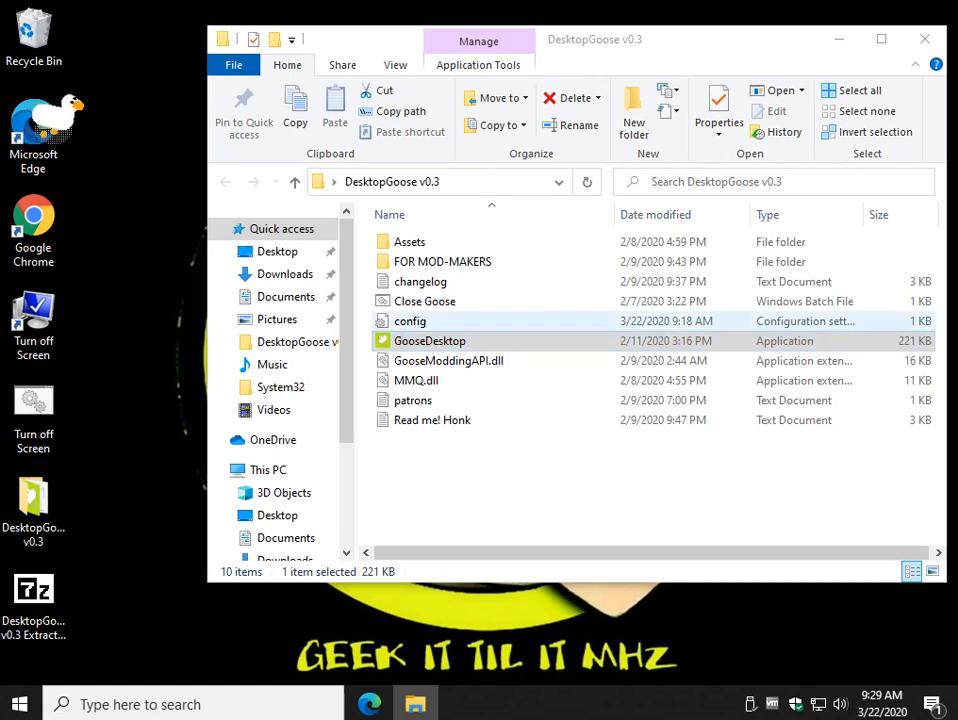
left_click(424, 300)
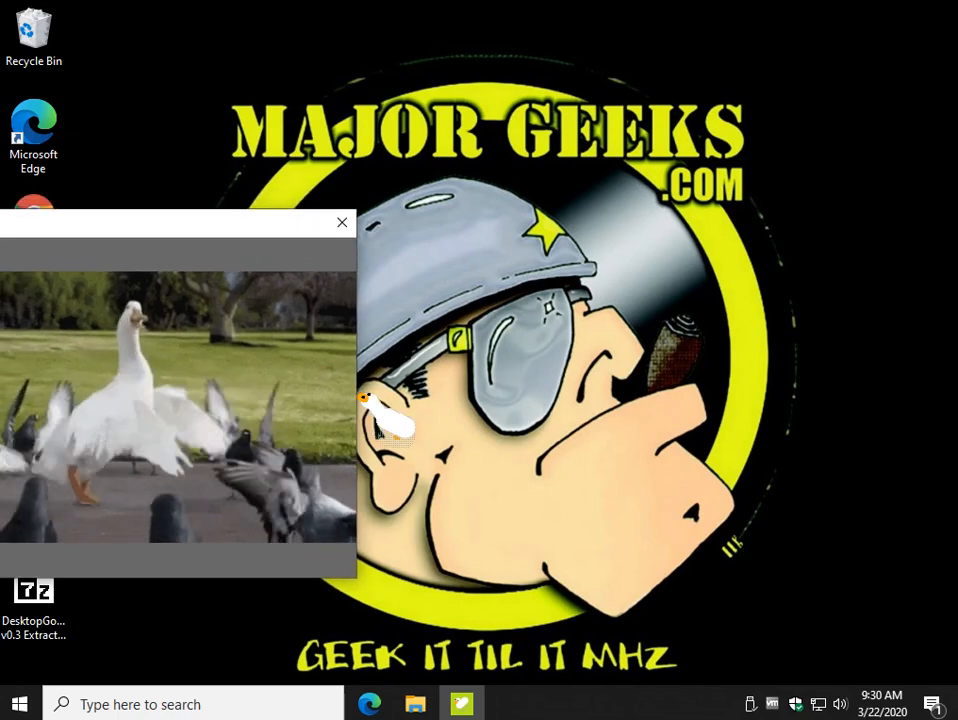
Move aside and close the goose-dance meme window the goose dragged in
left_click_drag(180, 224, 204, 236)
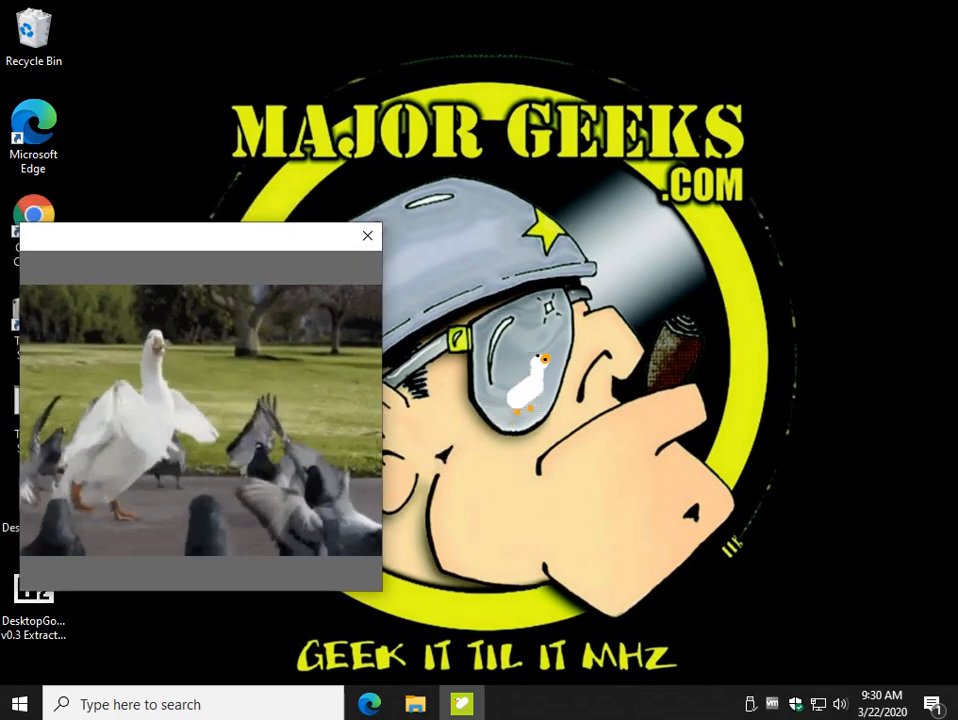
left_click(368, 236)
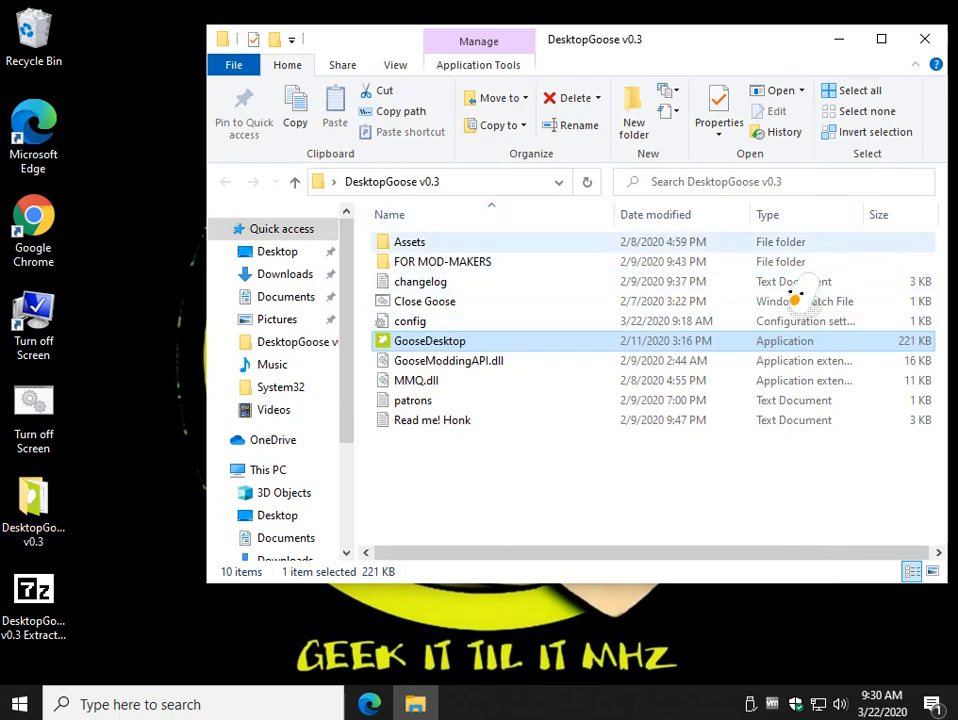
double_click(408, 240)
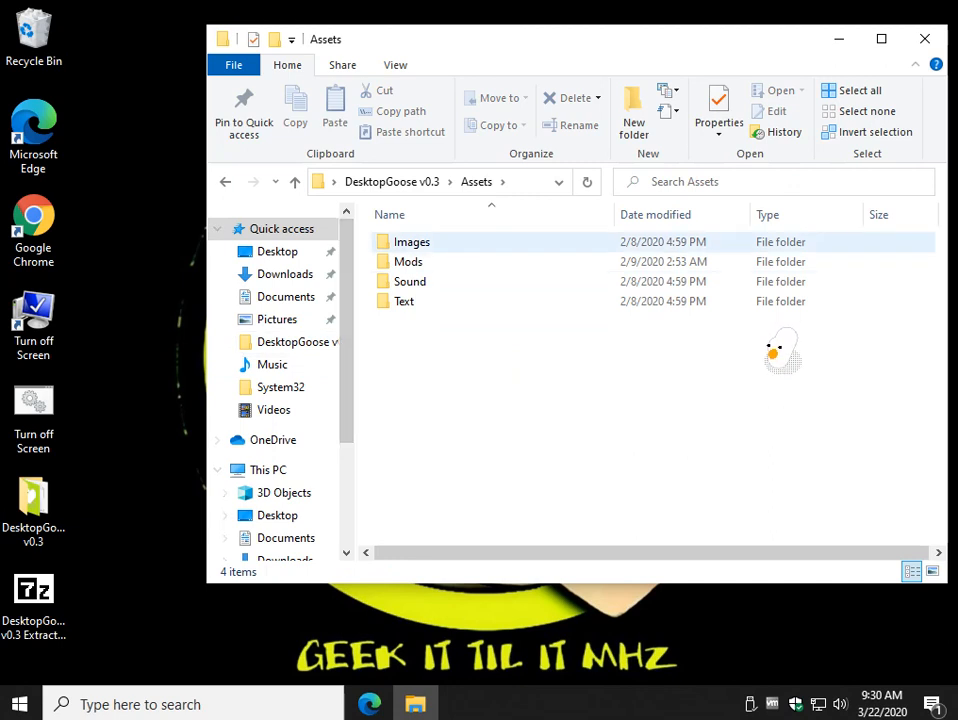
double_click(412, 240)
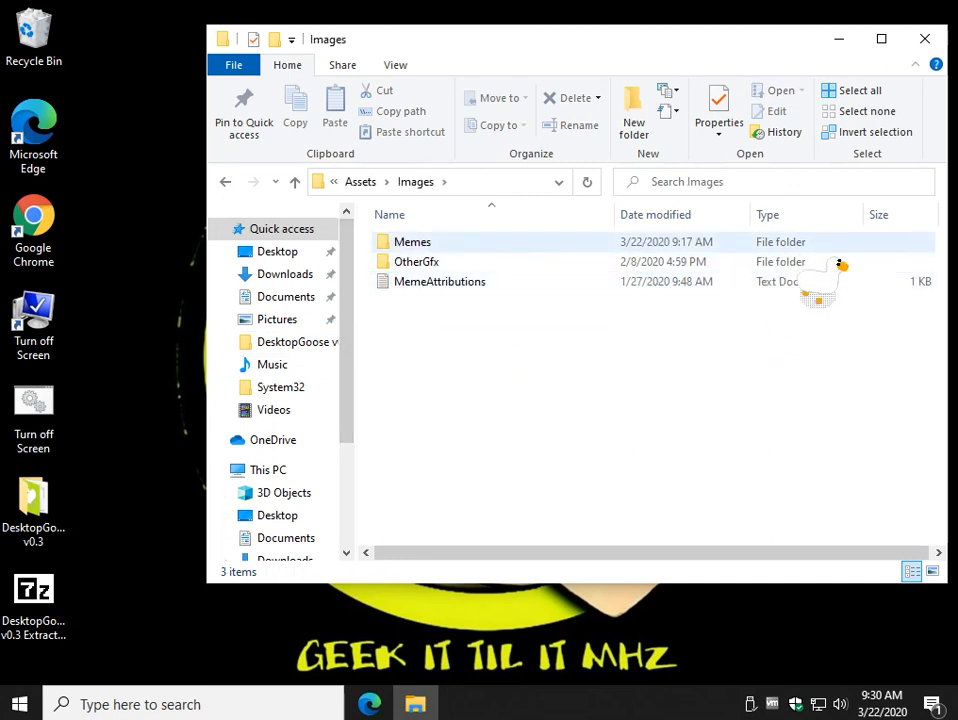
double_click(412, 240)
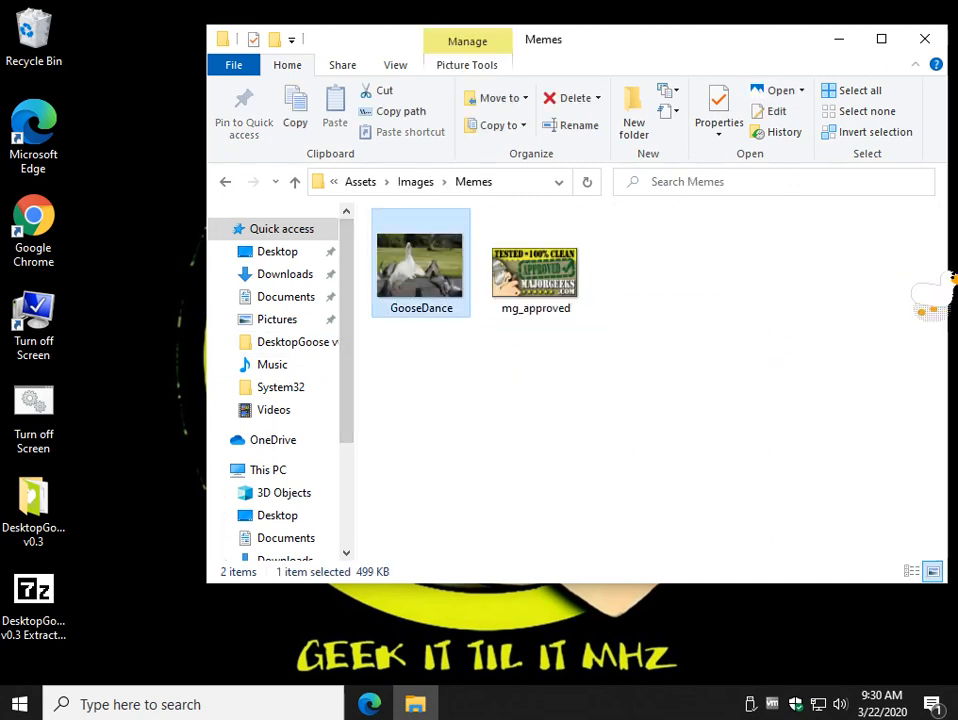
left_click(534, 264)
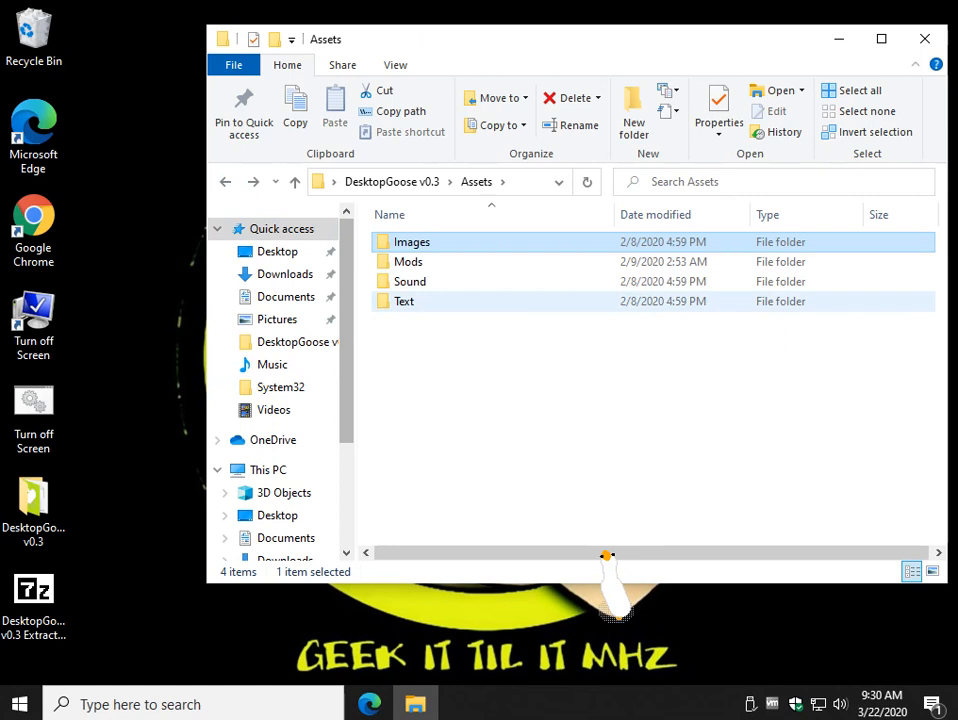
double_click(408, 280)
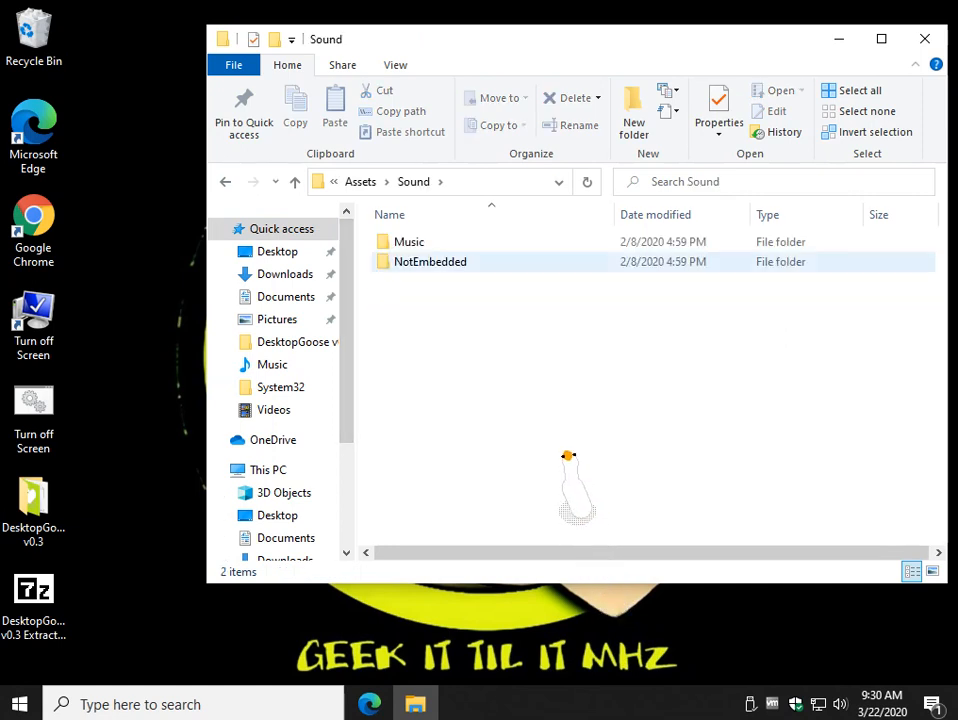
left_click(408, 240)
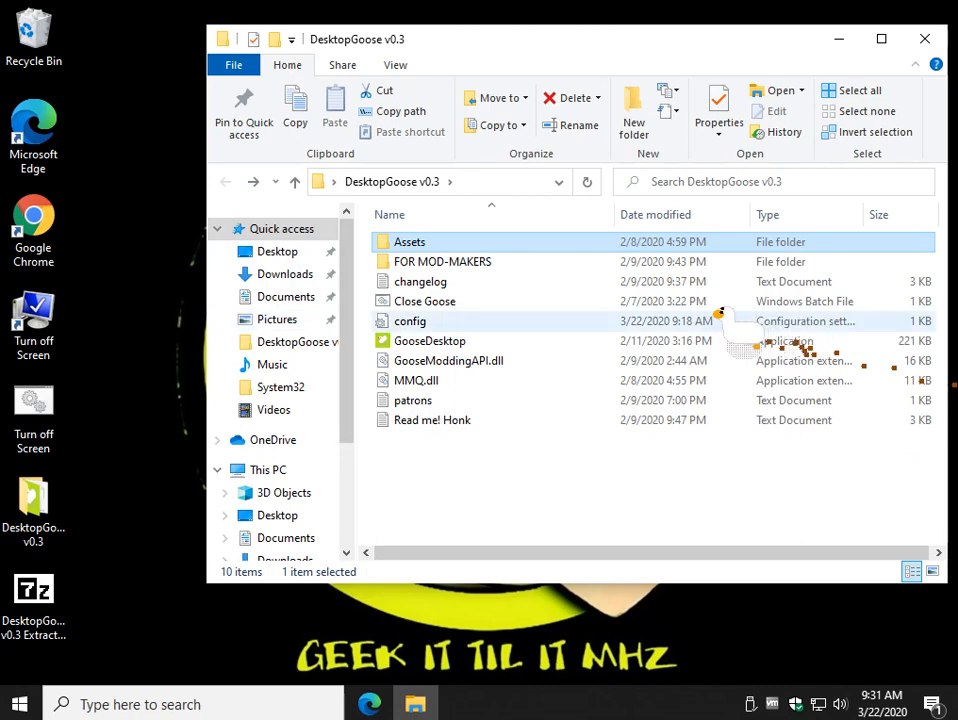
Edit the config file in Notepad to SilenceSounds=True and save the change
double_click(410, 320)
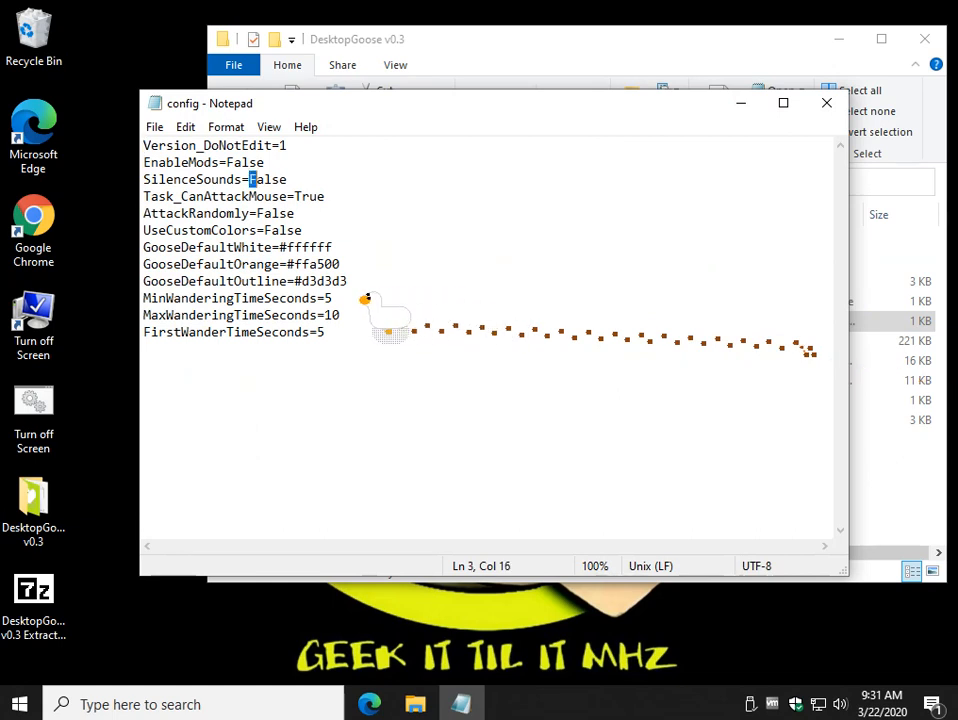
type("Tru")
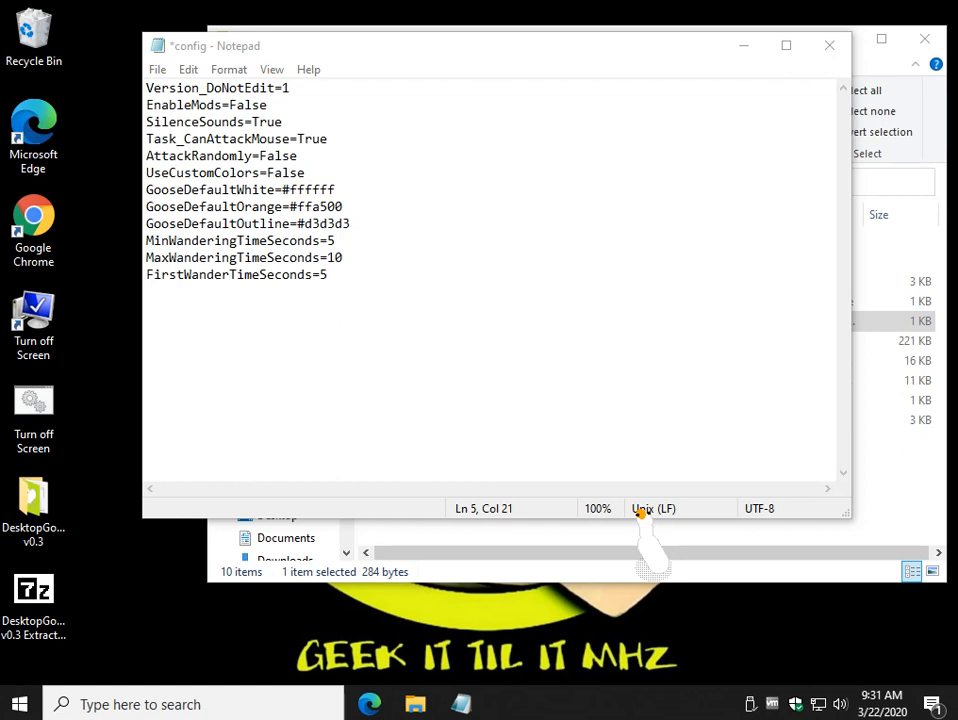
mouse_move(740, 520)
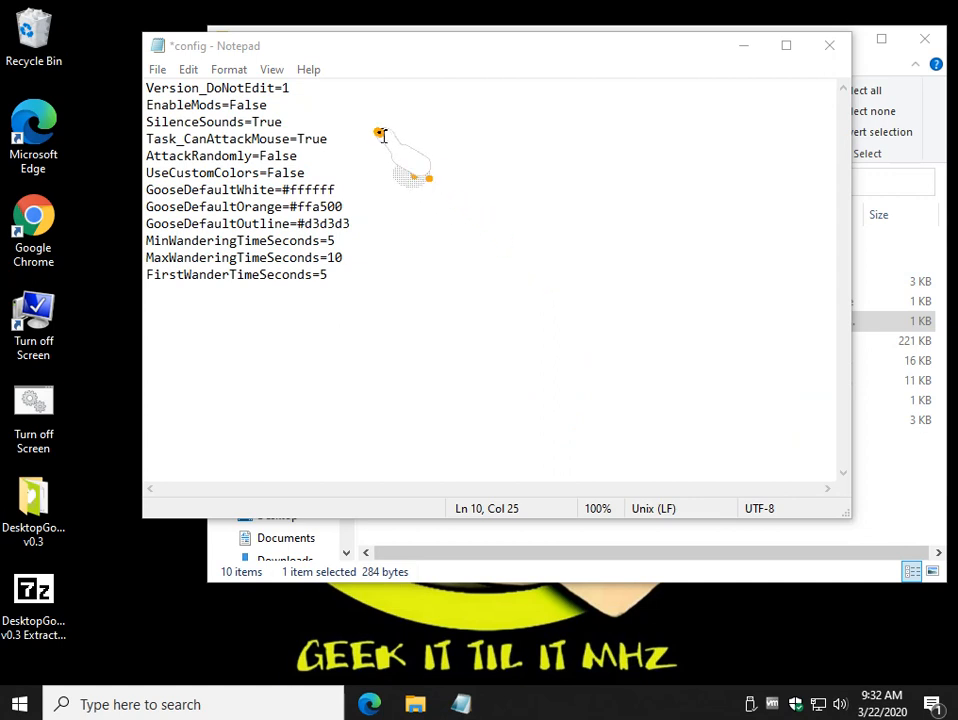
mouse_move(204, 20)
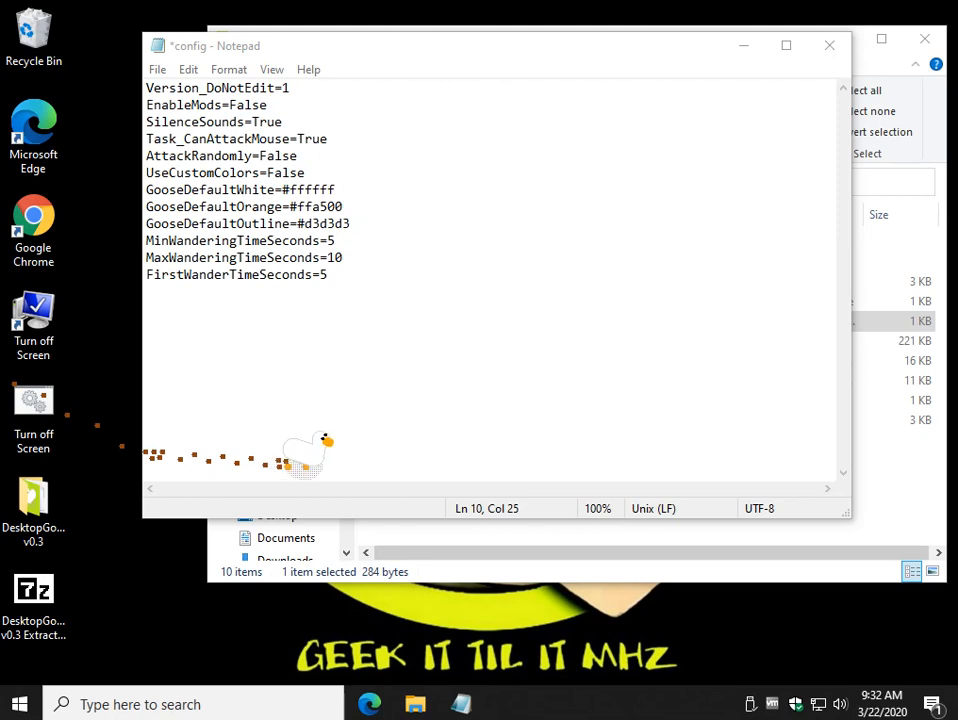
left_click(826, 46)
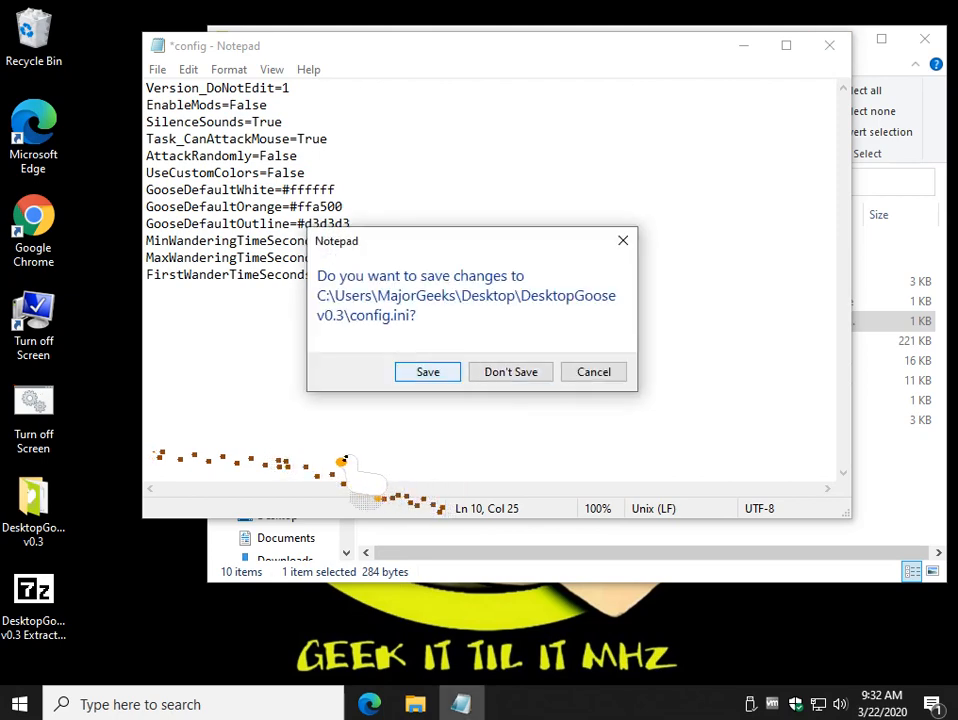
left_click(510, 372)
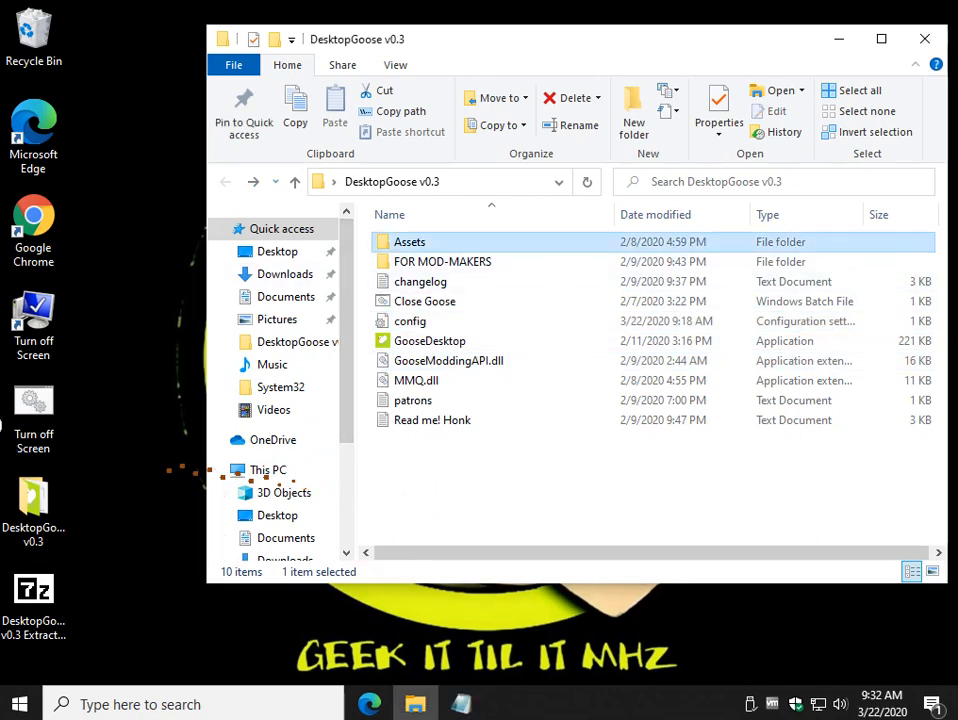
In Assets > Text > NotepadMessages, delete every message file except 'am goose'
double_click(408, 240)
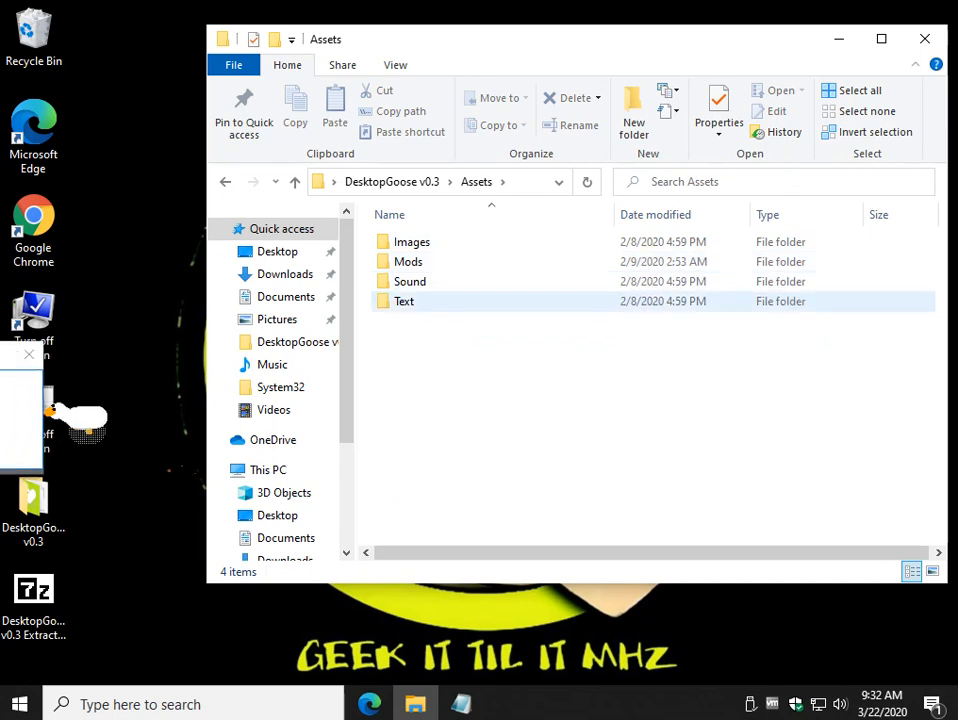
double_click(404, 300)
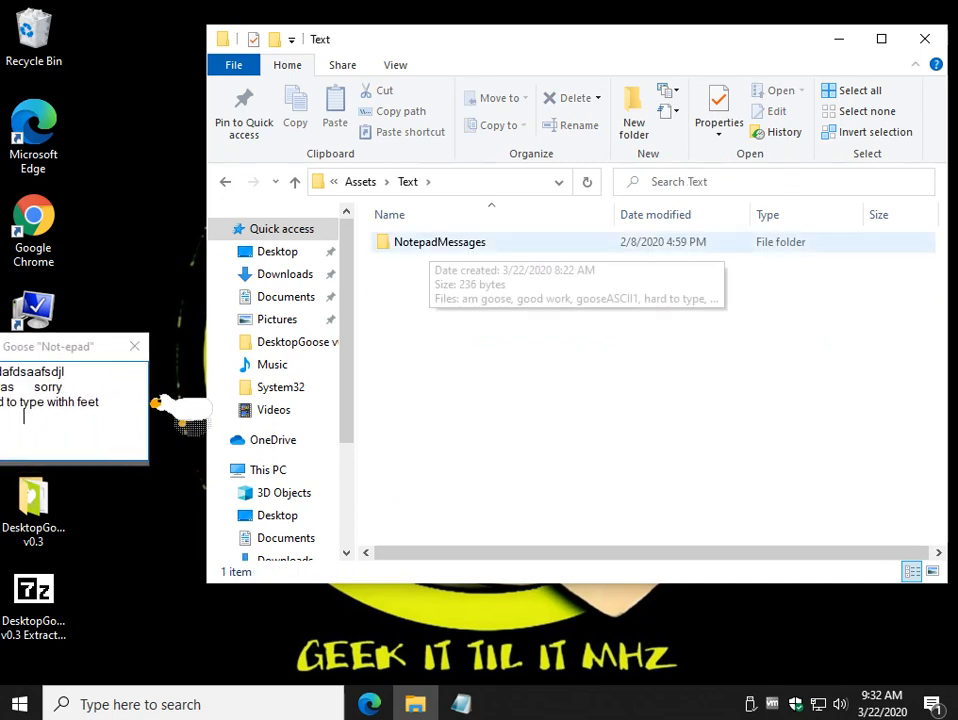
double_click(438, 240)
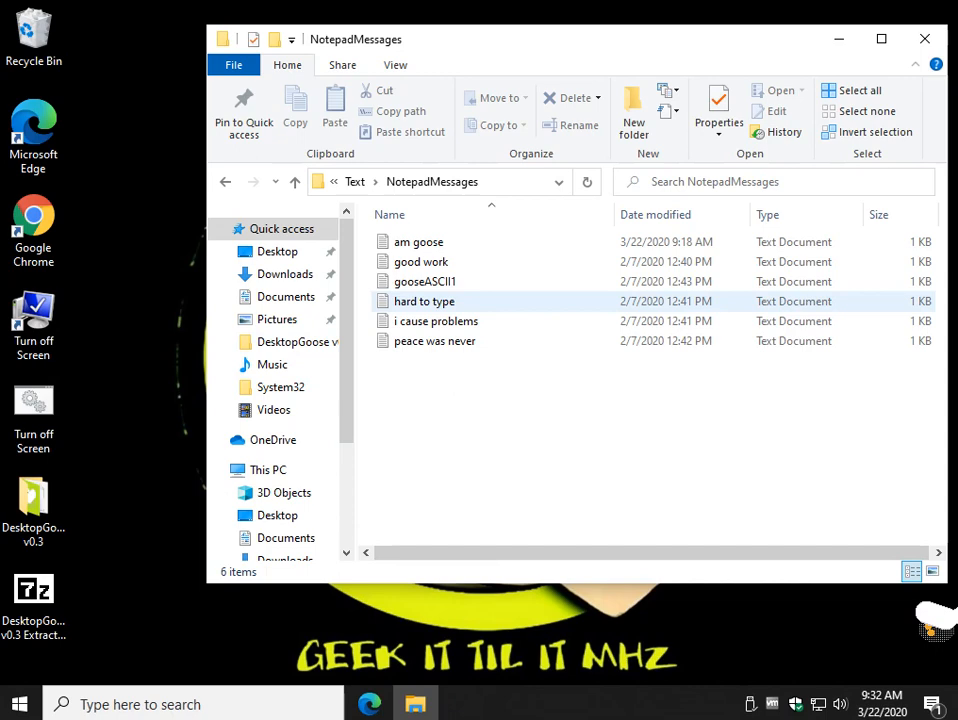
double_click(420, 300)
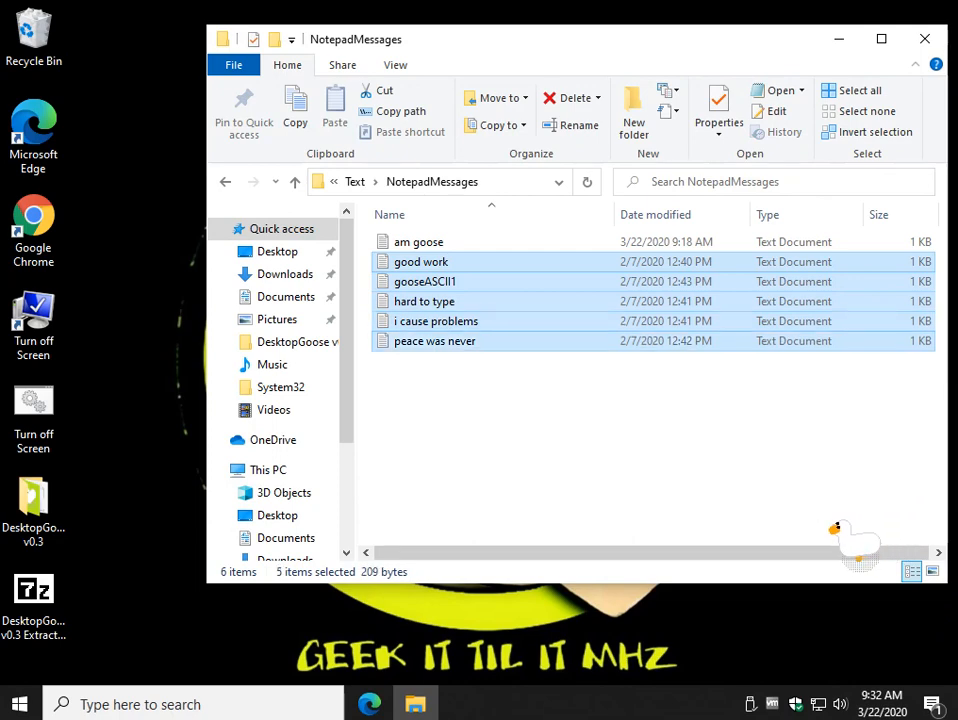
left_click(568, 96)
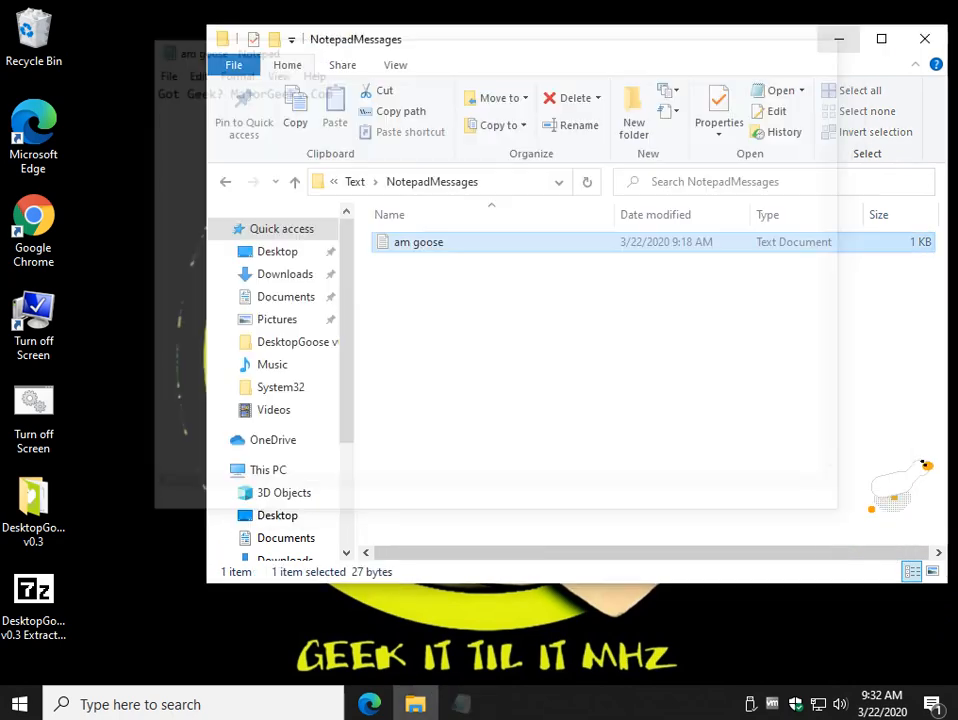
left_click(924, 38)
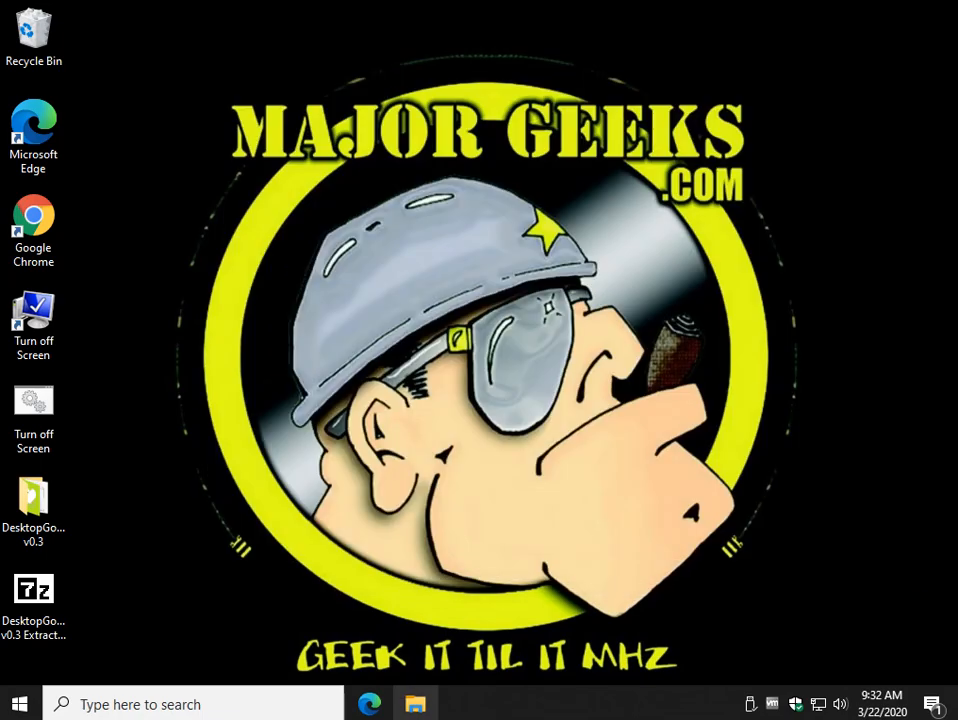
Relaunch GooseDesktop so the goose brings out the 'Got Geek? MajorGeeks.Com' note
left_click(416, 704)
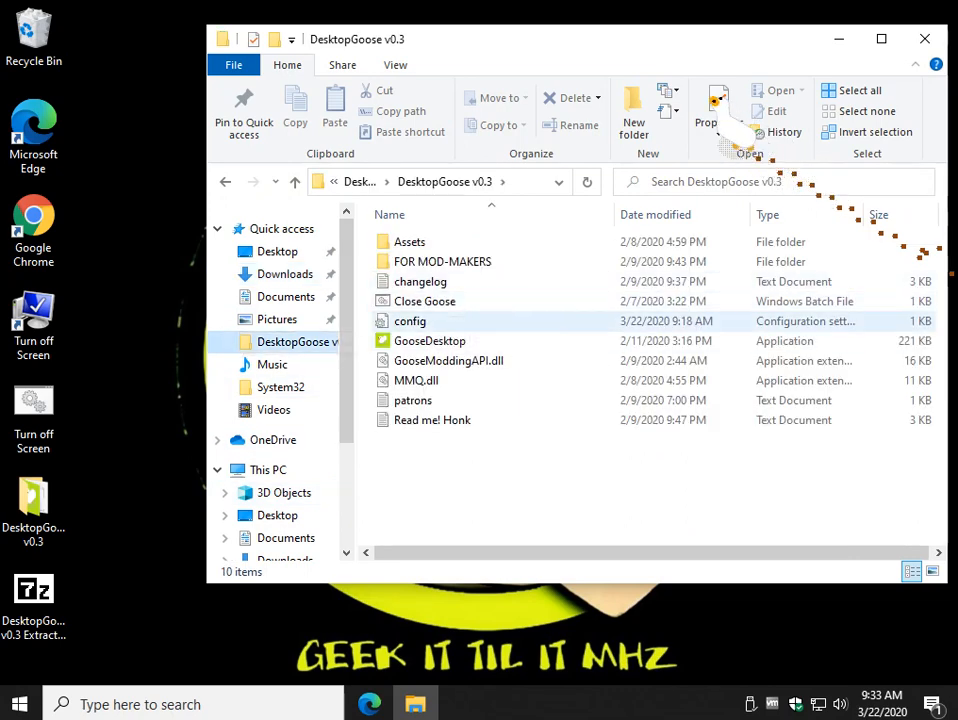
left_click(428, 340)
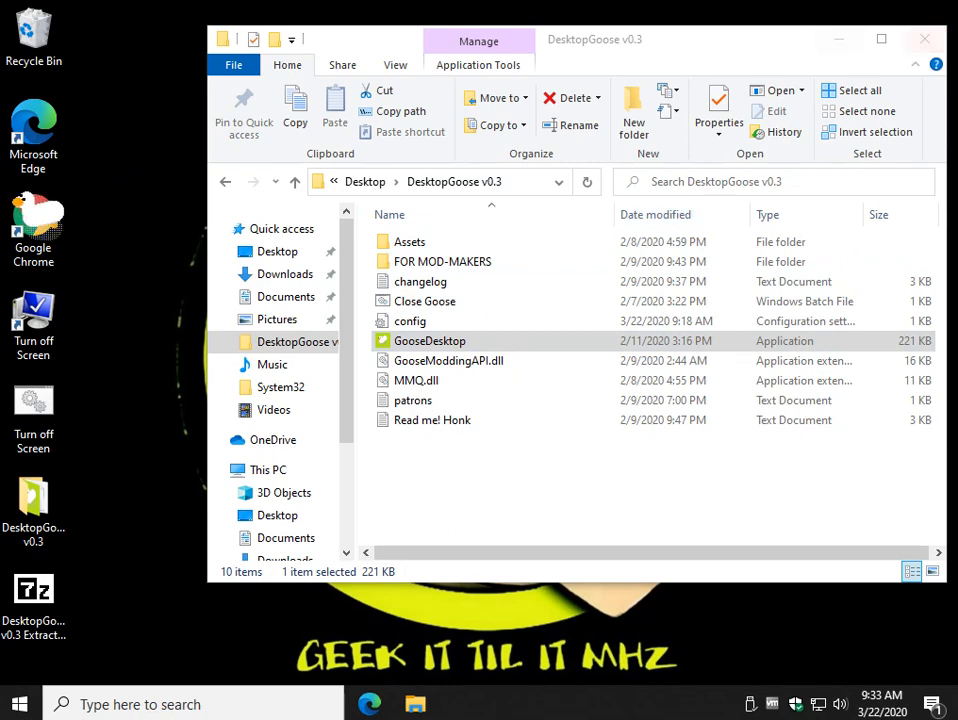
left_click(920, 36)
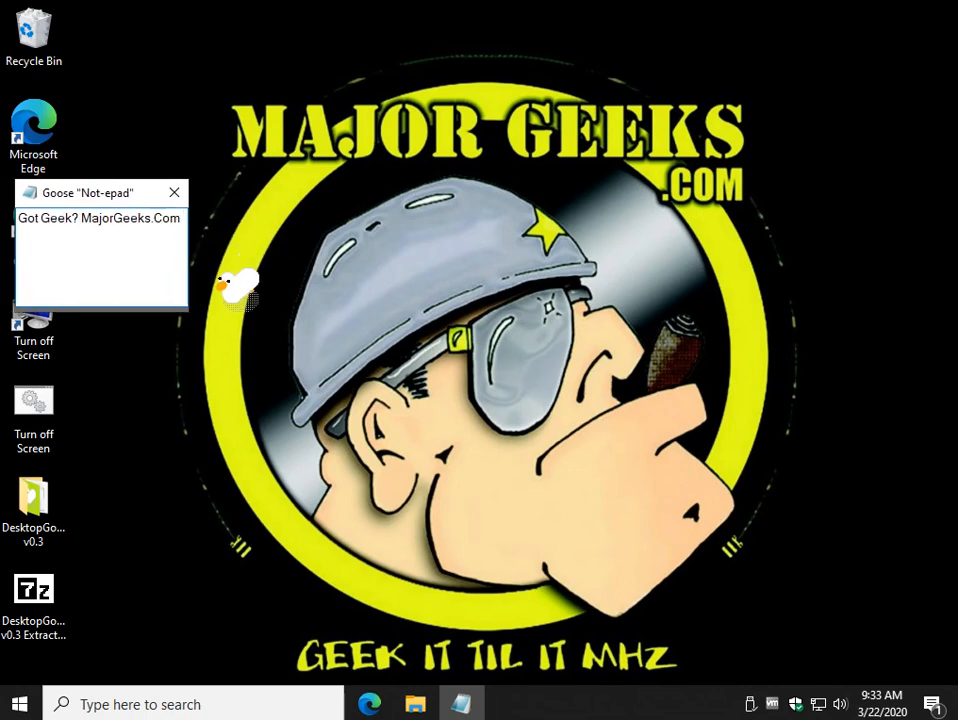
mouse_move(176, 192)
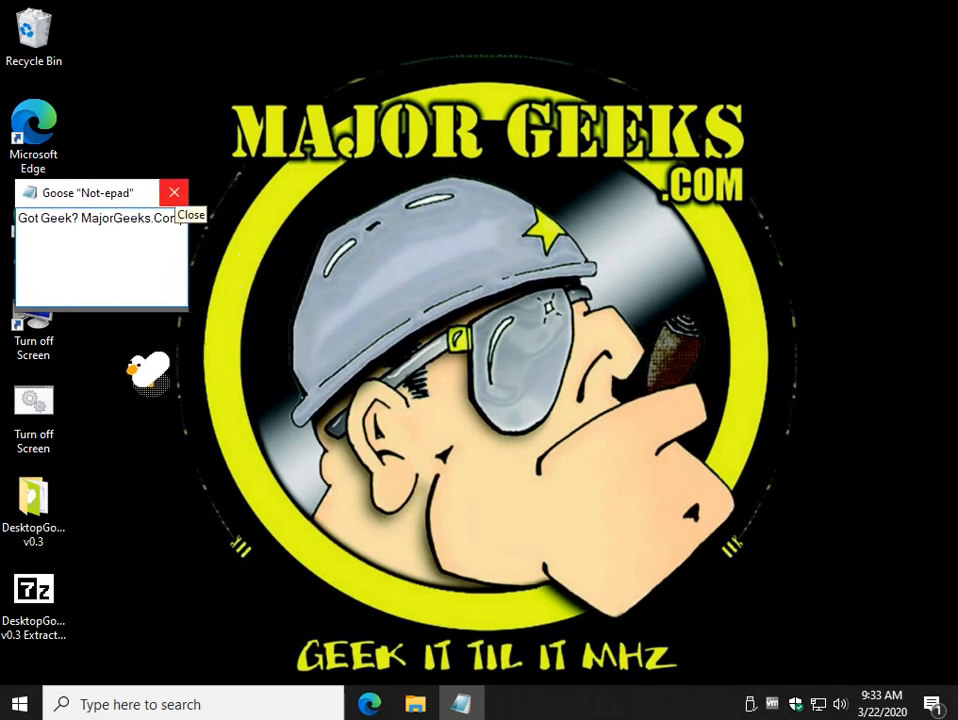